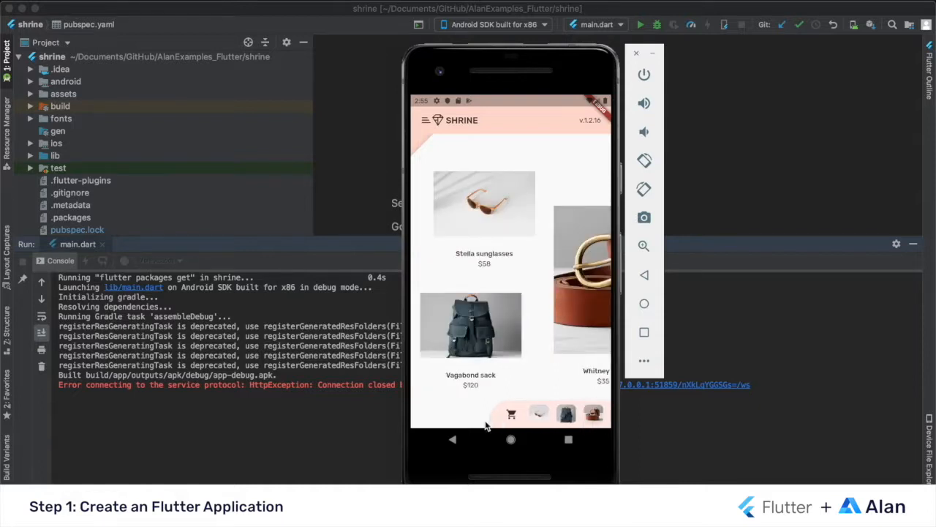
Step: Stop the Shrine app and close the emulator, returning to the shrine project tree
left_click(512, 415)
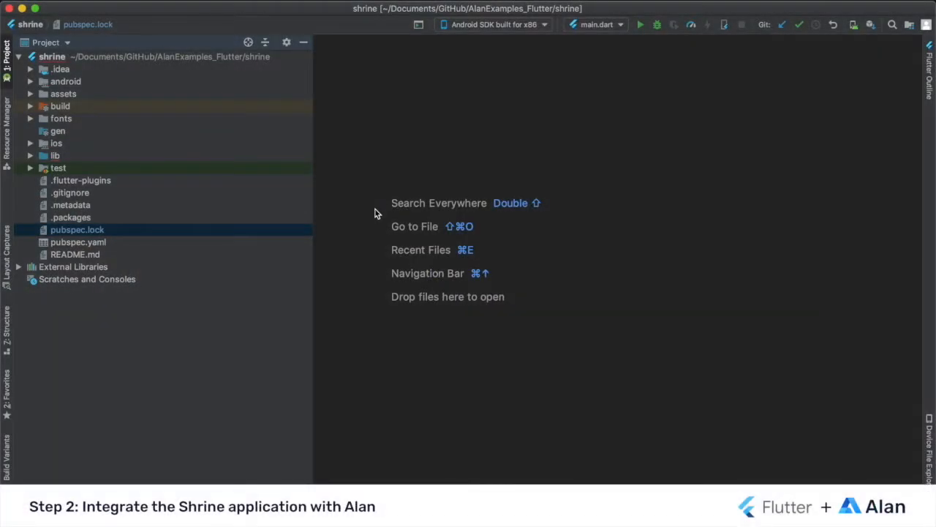
mouse_move(91, 249)
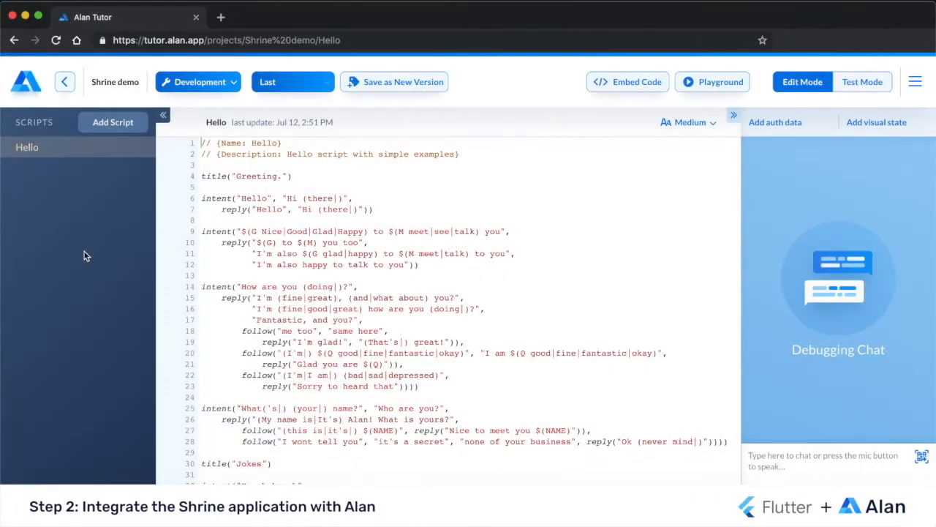
mouse_move(135, 255)
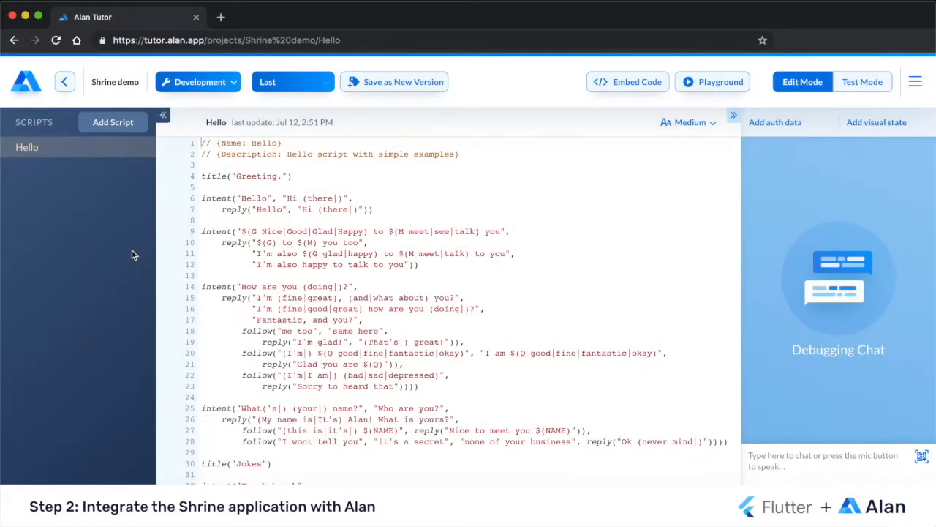
Step: Show the Android embed code for the Shrine demo and copy its Alan SDK key
left_click(628, 82)
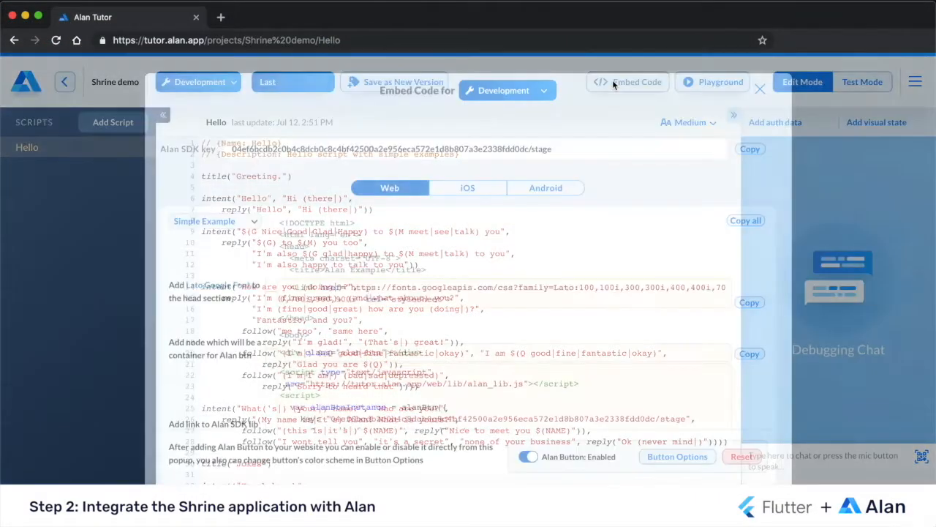
left_click(544, 187)
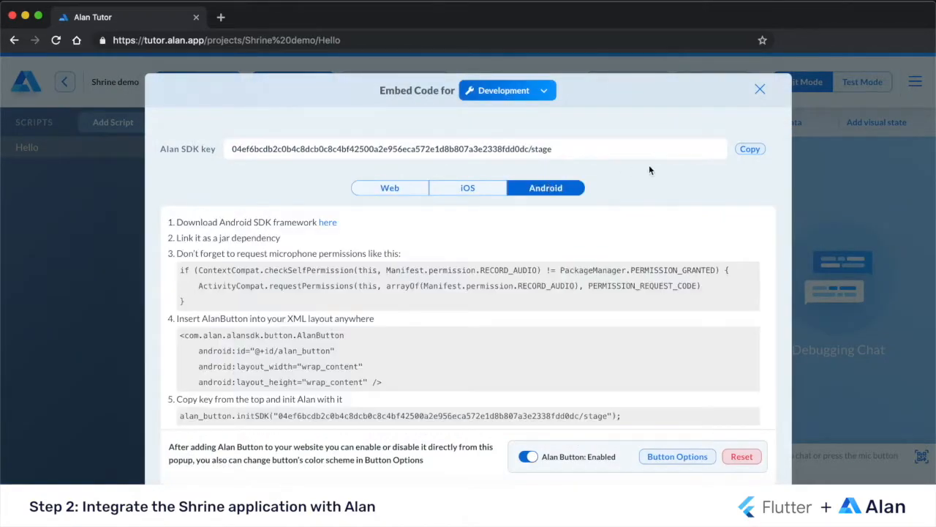
left_click(749, 150)
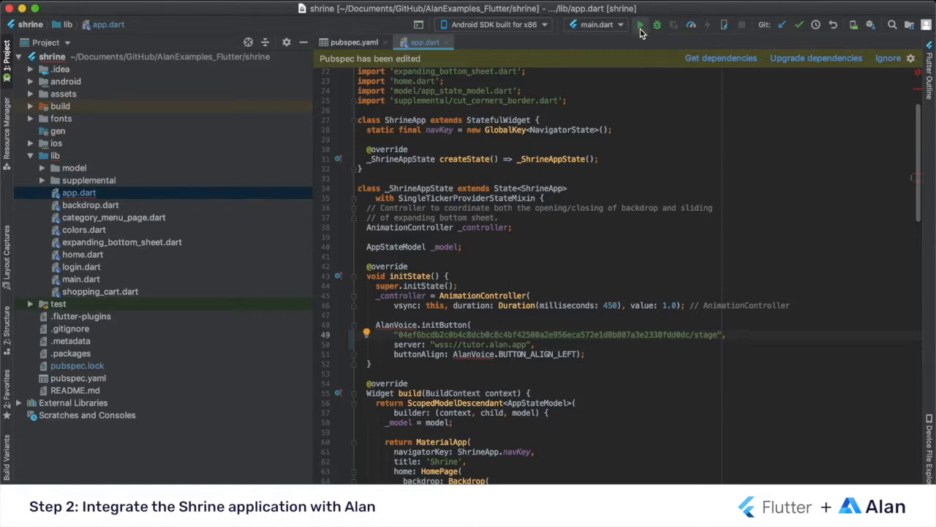
Step: Launch the Shrine app on the emulator and tap its new Alan voice button
left_click(641, 24)
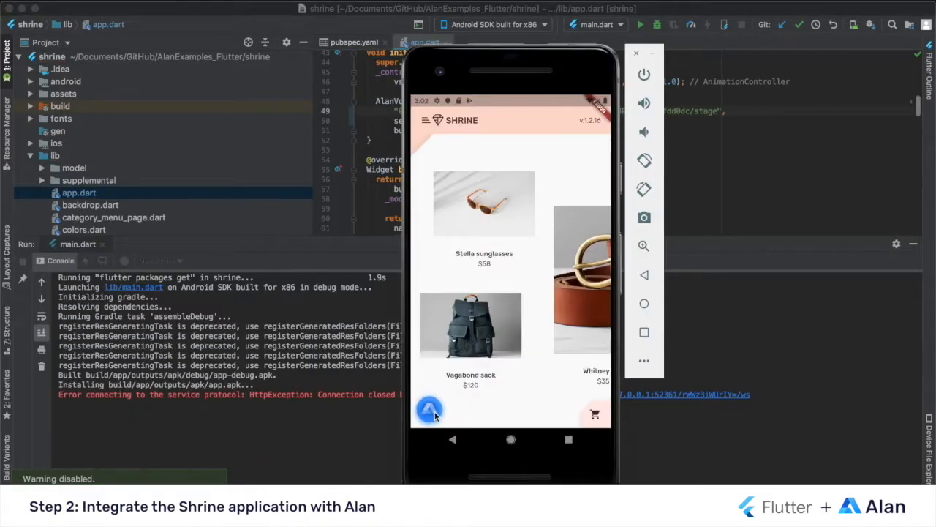
left_click(430, 409)
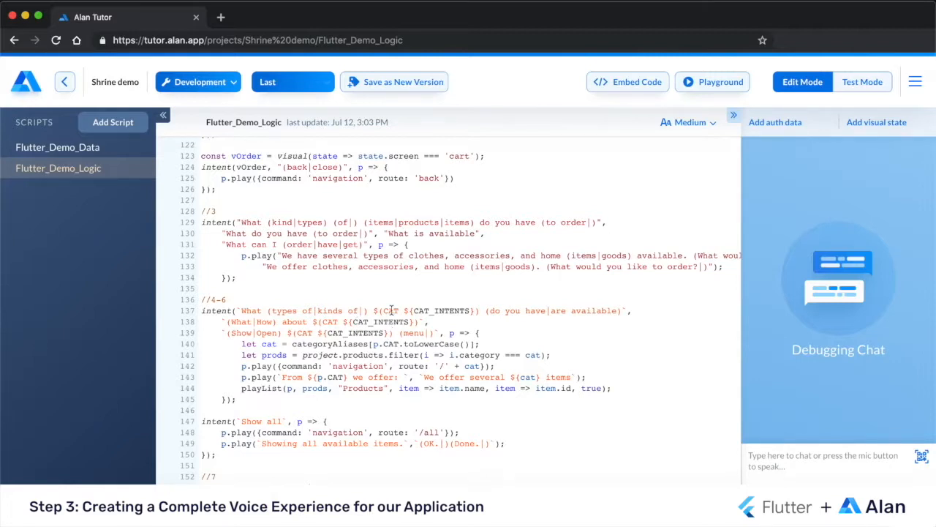
scroll("down", 3)
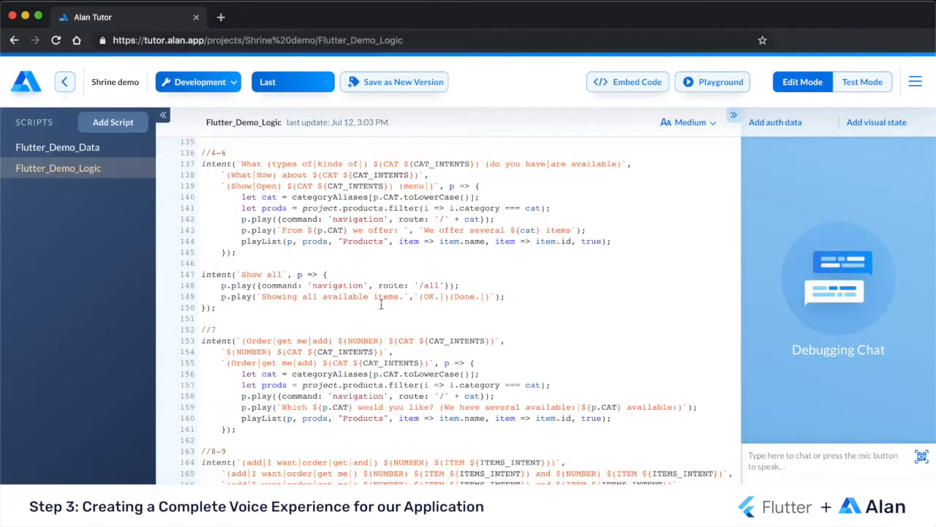
scroll("down", 3)
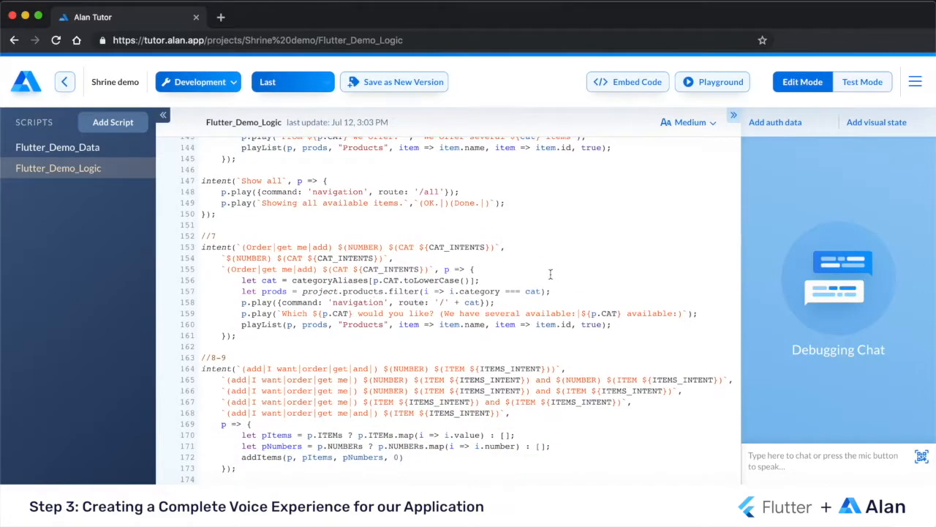
mouse_move(513, 252)
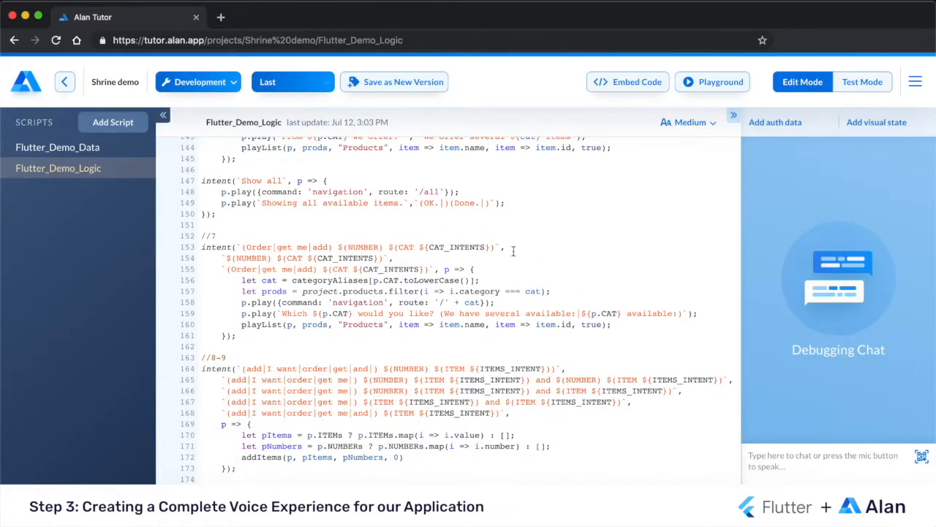
scroll("down", 3)
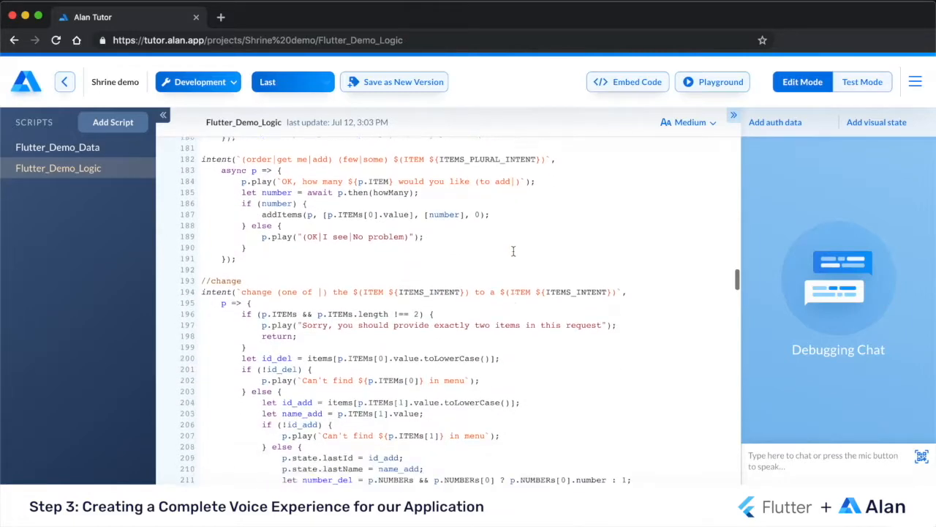
scroll("down", 3)
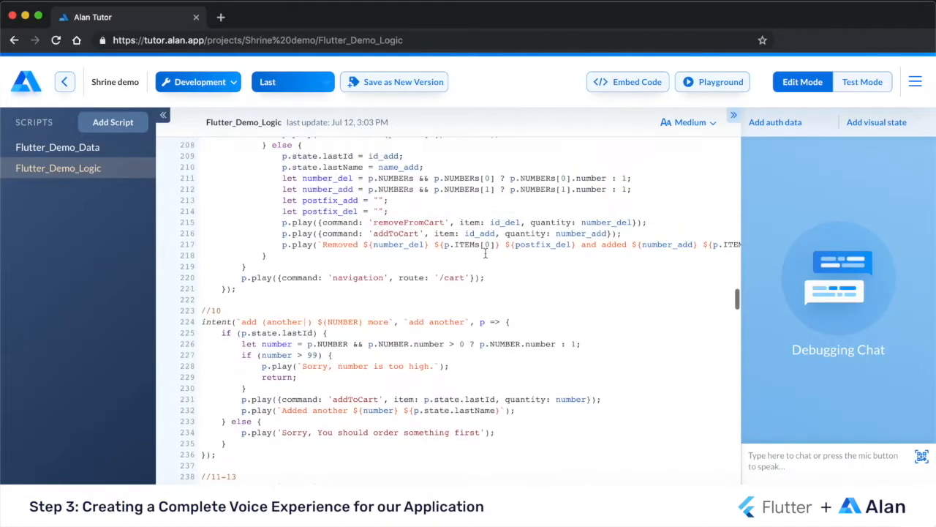
scroll("down", 3)
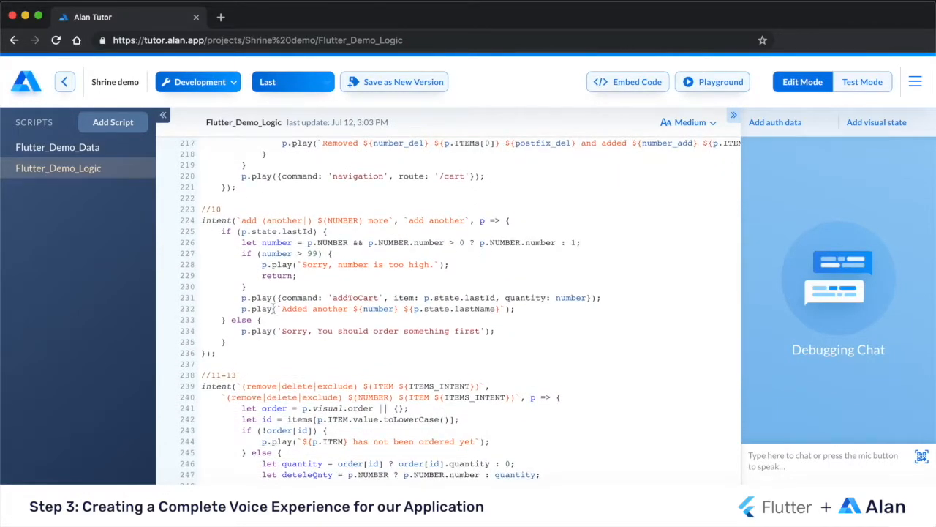
double_click(298, 298)
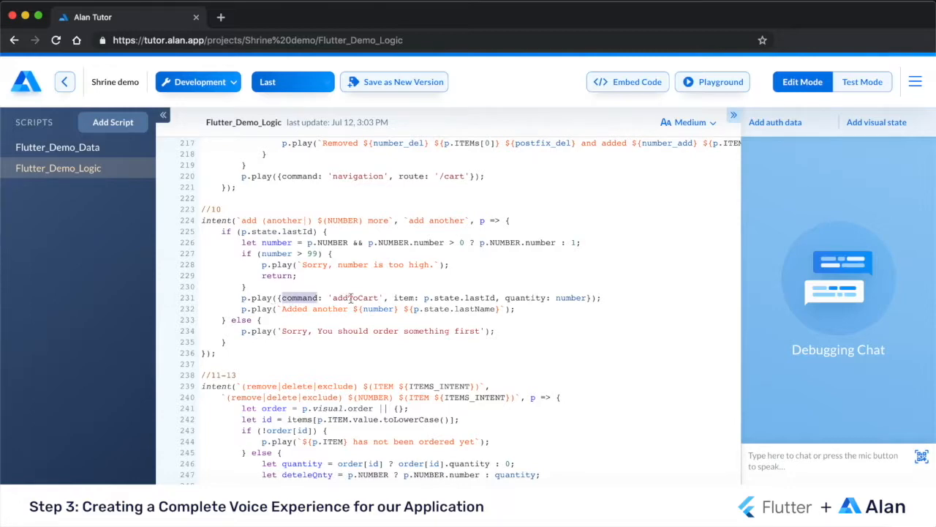
scroll("down", 3)
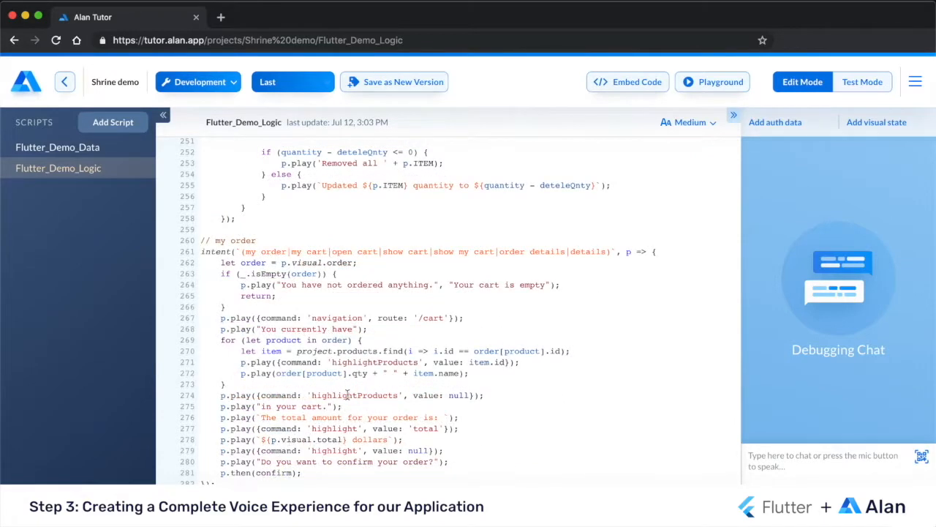
double_click(354, 395)
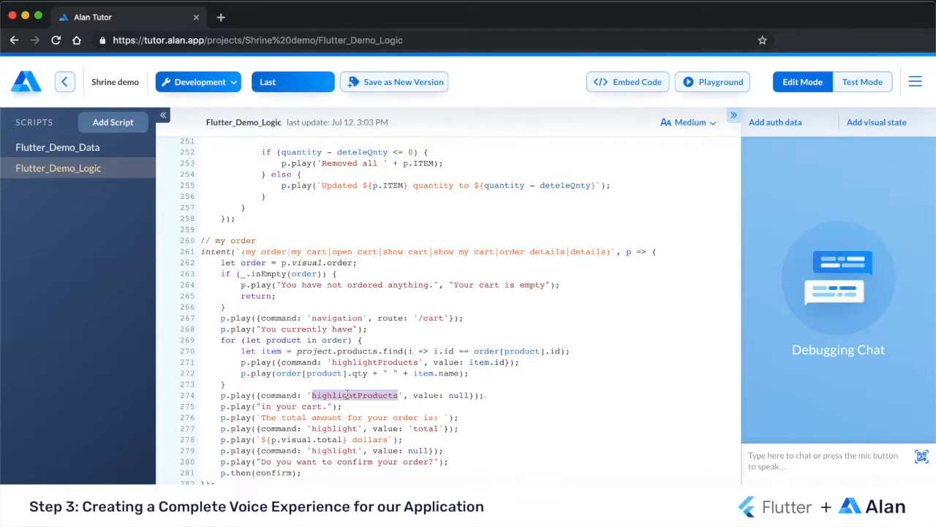
scroll("down", 3)
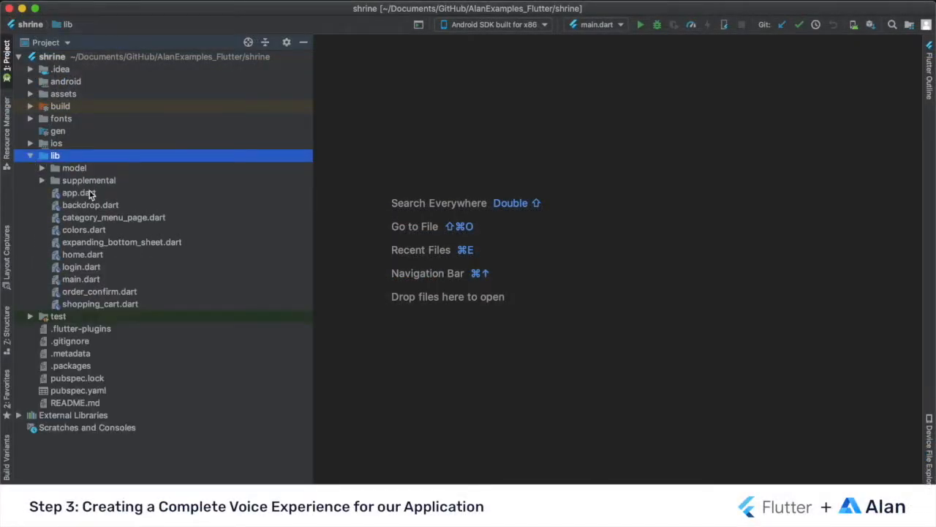
Step: Review app.dart's initState Alan setup and the _handleCommand voice-to-shop handler
double_click(79, 193)
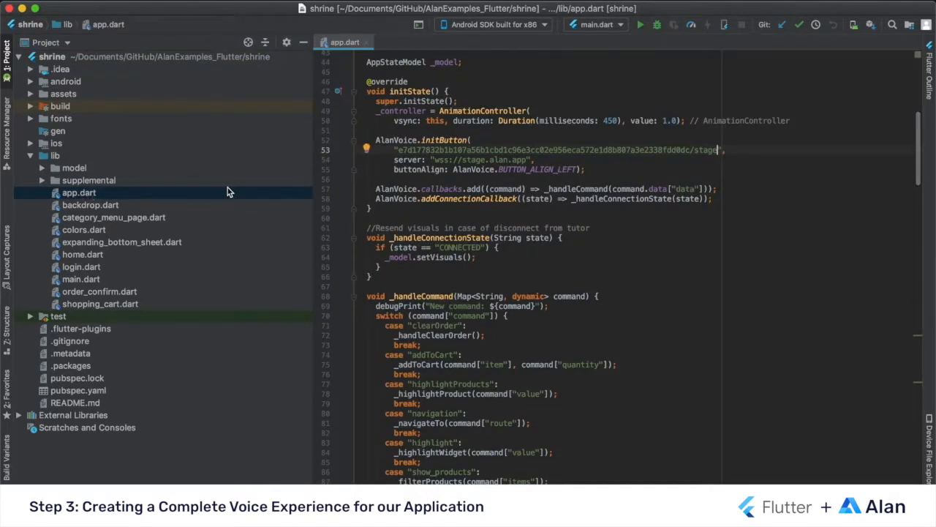
mouse_move(555, 256)
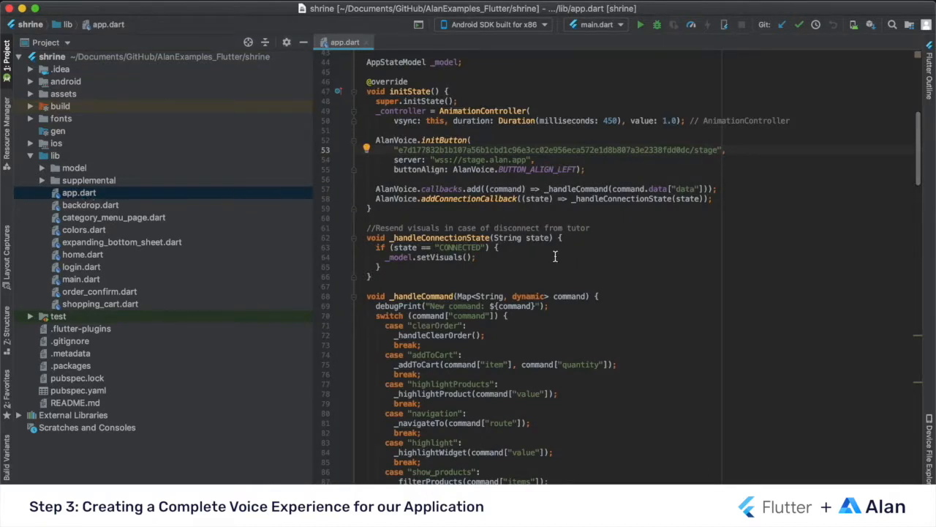
scroll("down", 3)
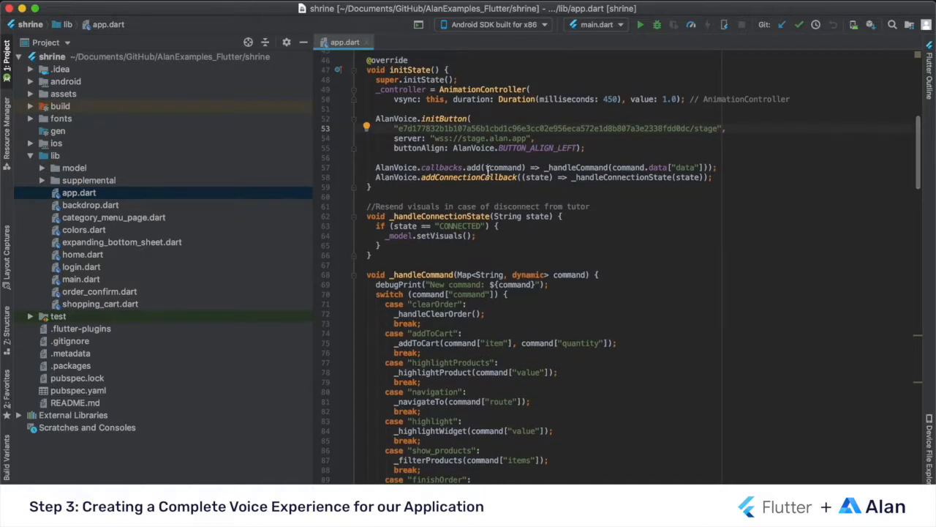
scroll("down", 3)
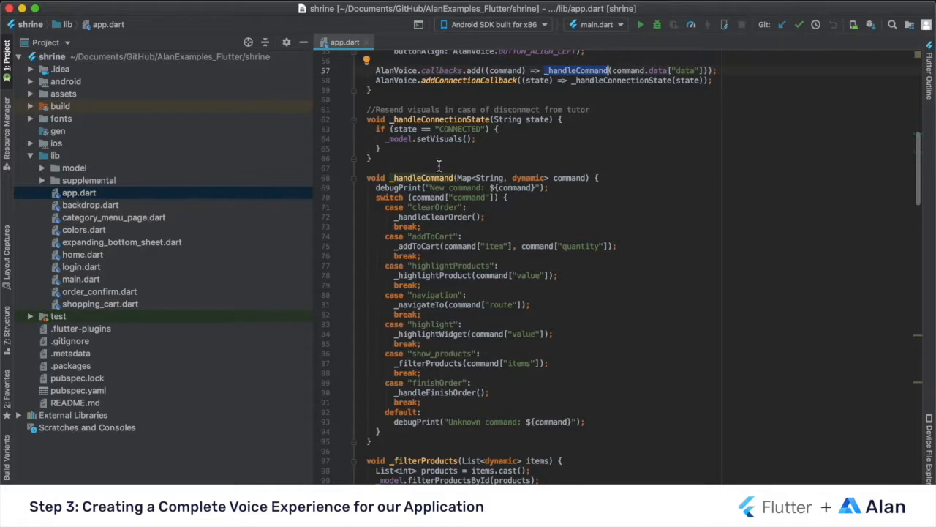
scroll("down", 3)
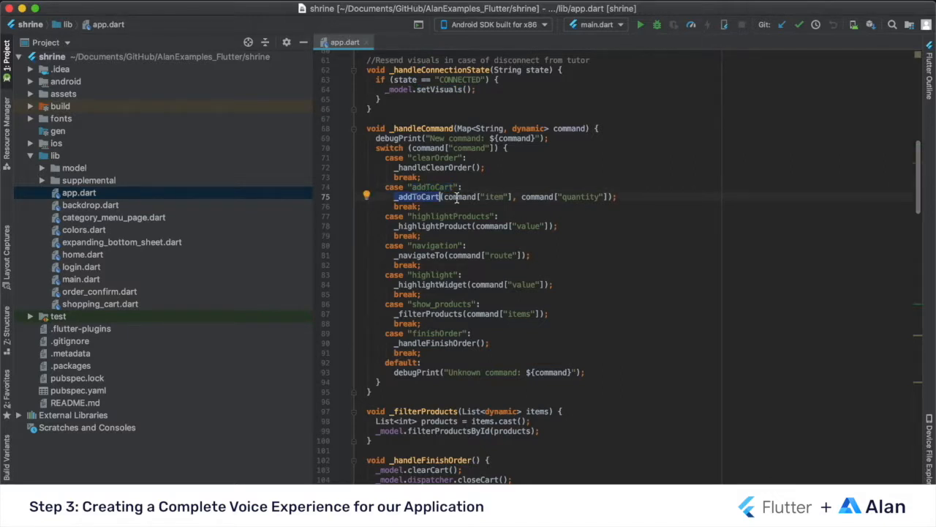
scroll("down", 3)
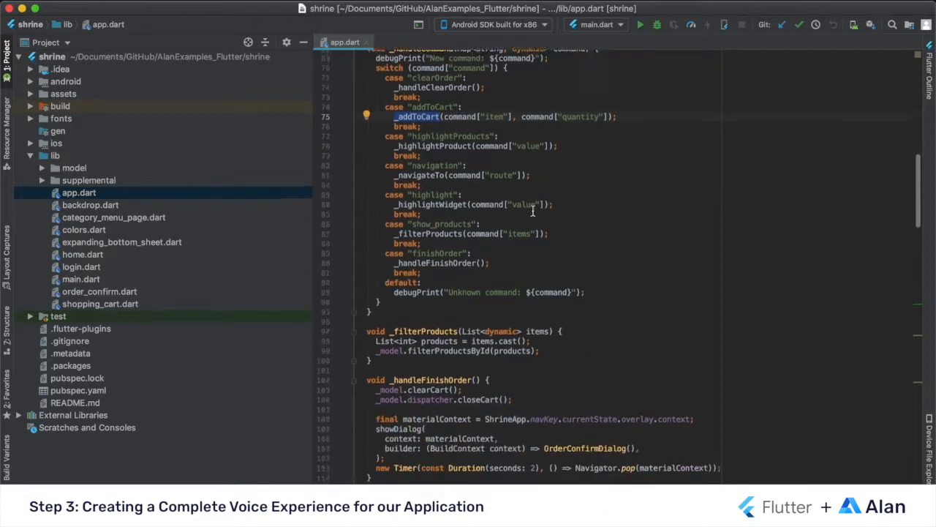
scroll("down", 3)
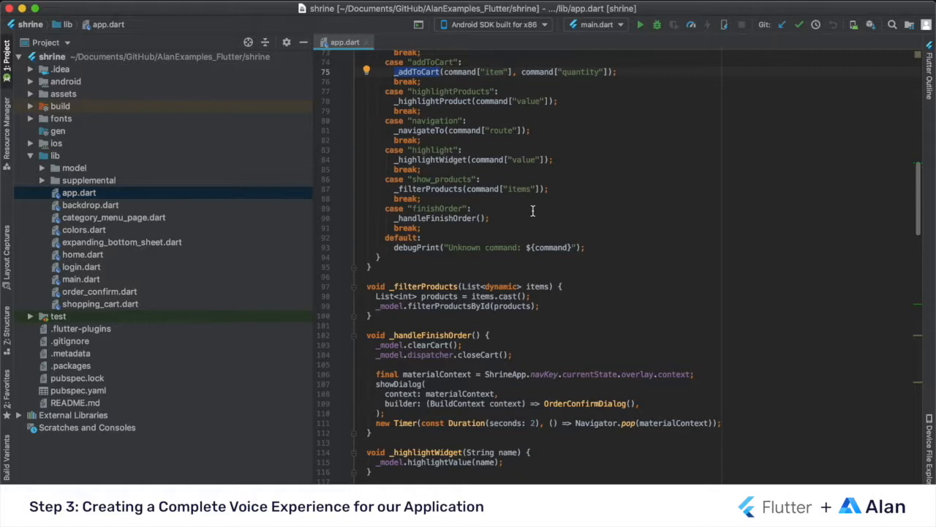
scroll("down", 3)
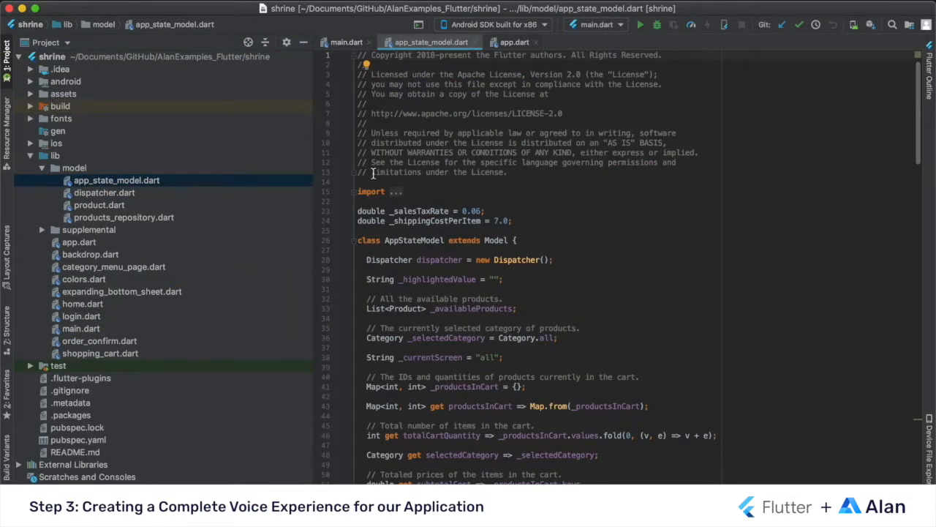
Step: Import 'package:alan_voice/alan_voice.dart' in app_state_model.dart and review setVisuals
type("'package:alan_voice/alan_voice.dart';")
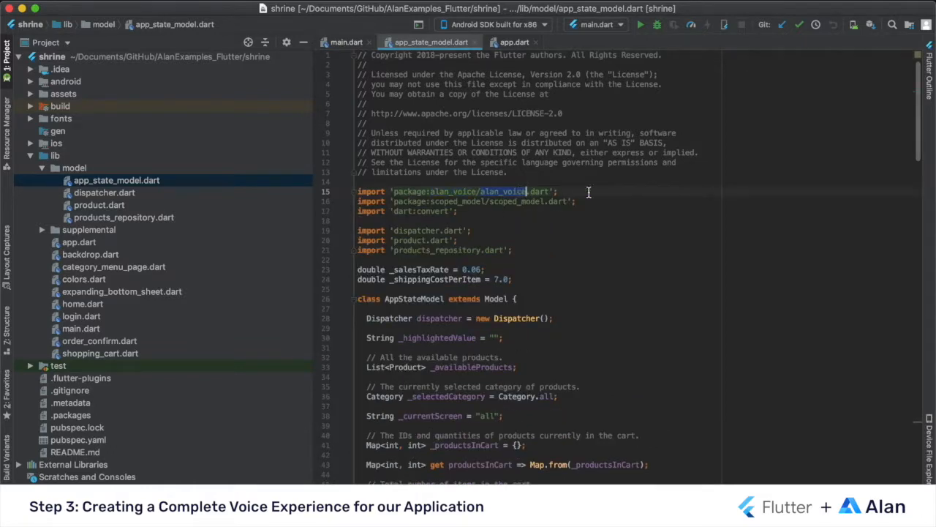
scroll("down", 3)
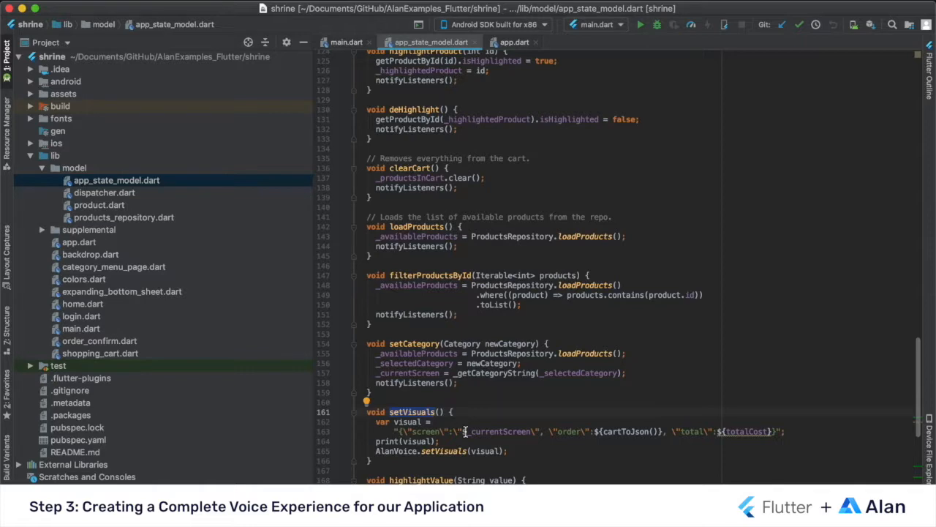
scroll("down", 3)
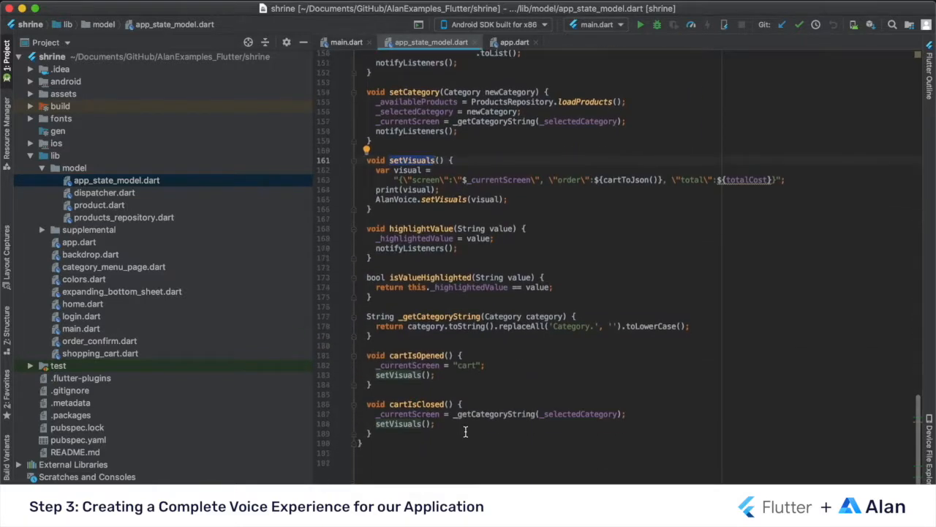
Step: Relaunch main.dart so the Shrine app runs on the emulator with the Alan button
left_click(639, 23)
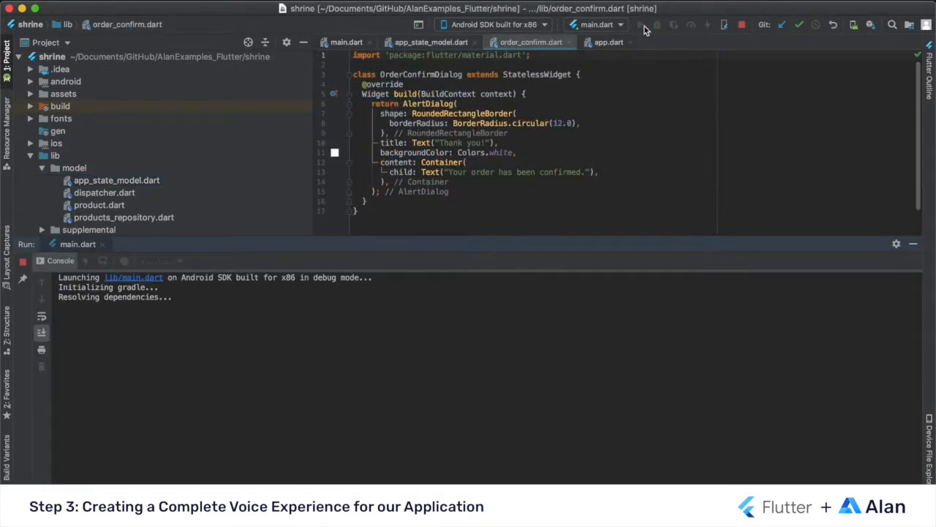
left_click(641, 23)
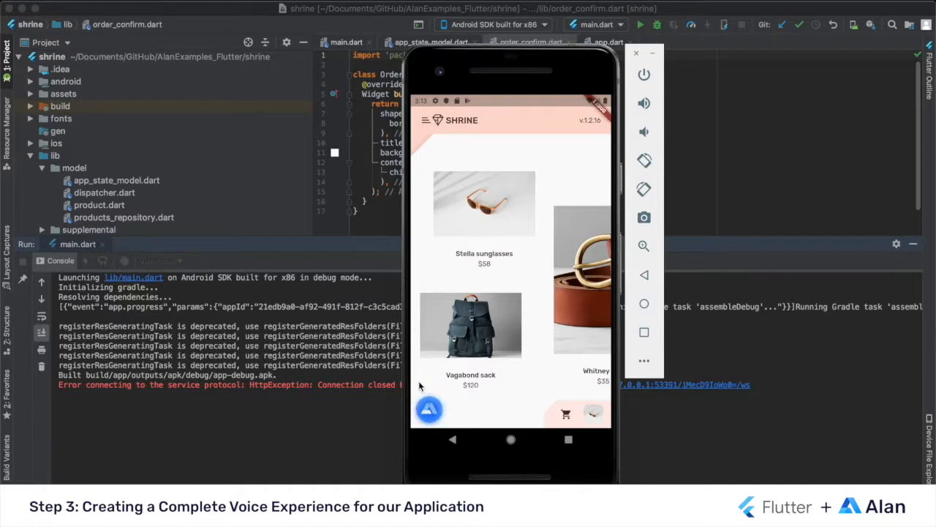
Step: Use the Alan button in Shrine to start and stop listening for spoken shopping commands
left_click(431, 410)
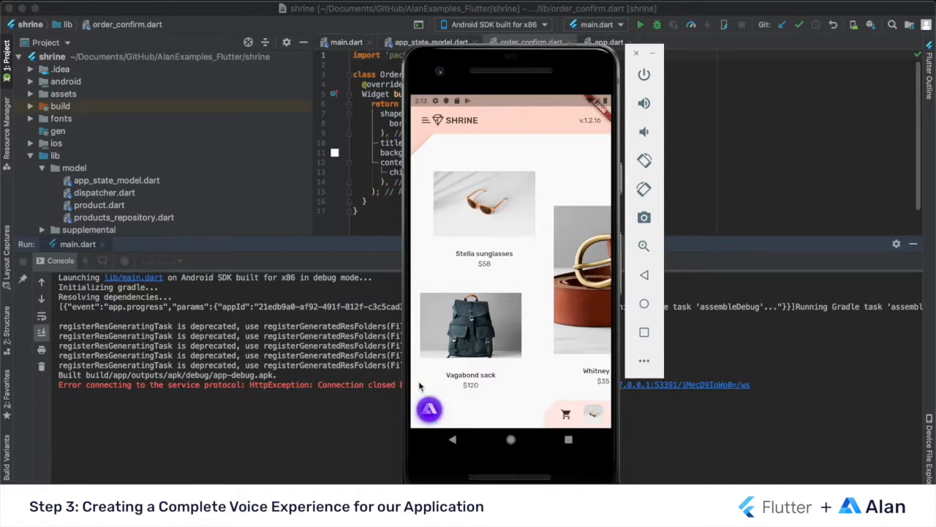
left_click(430, 410)
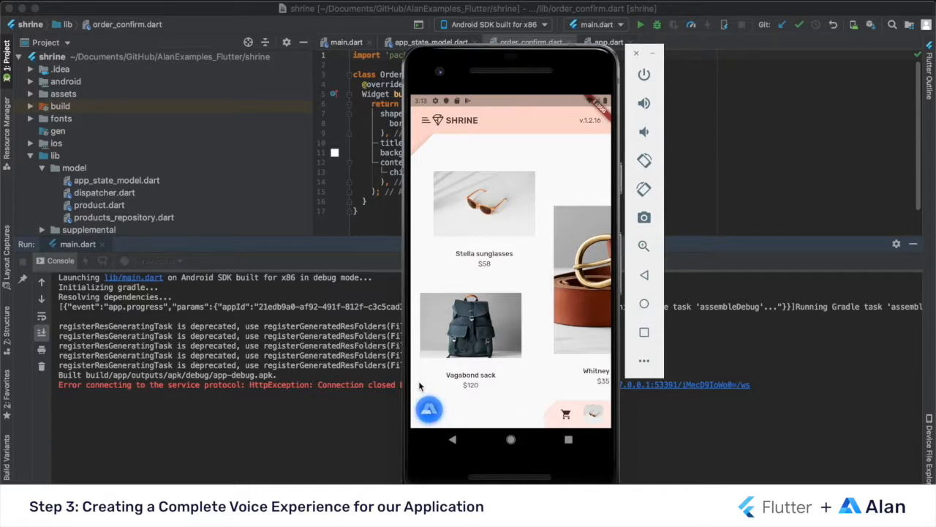
left_click(428, 410)
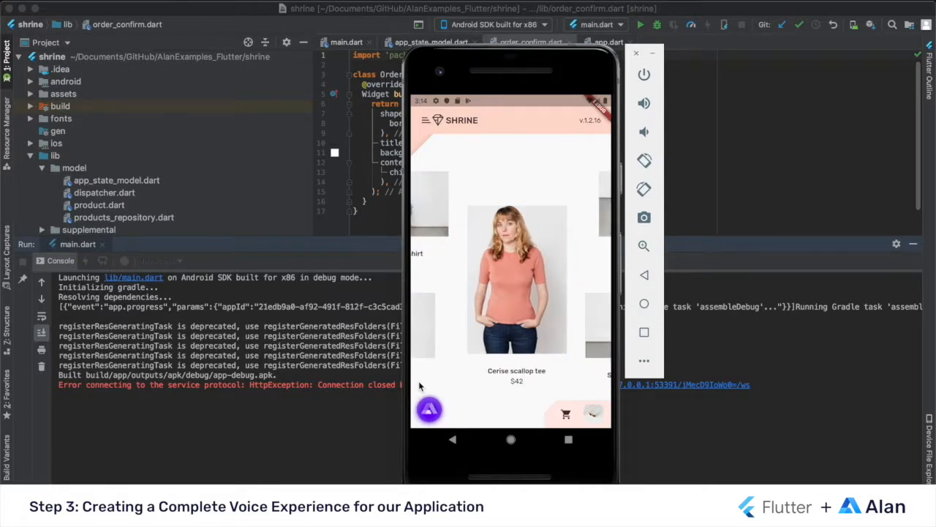
left_click(431, 410)
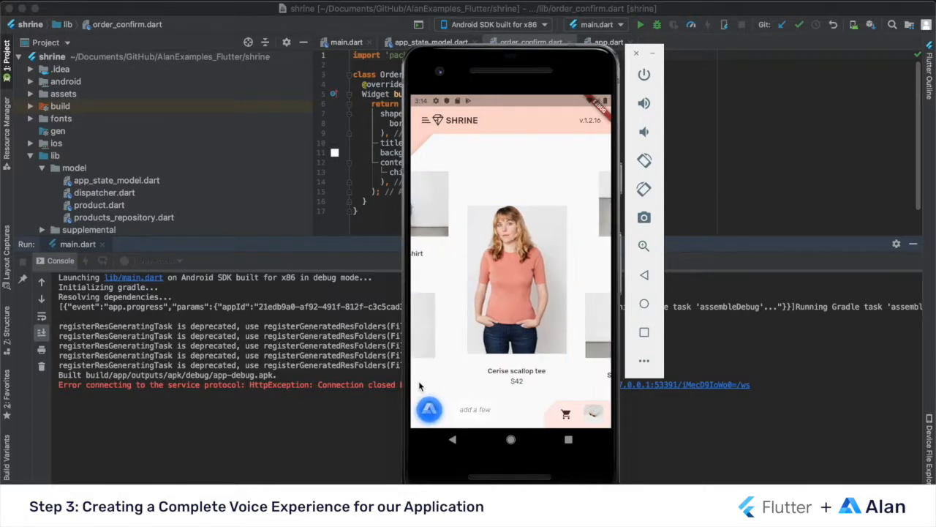